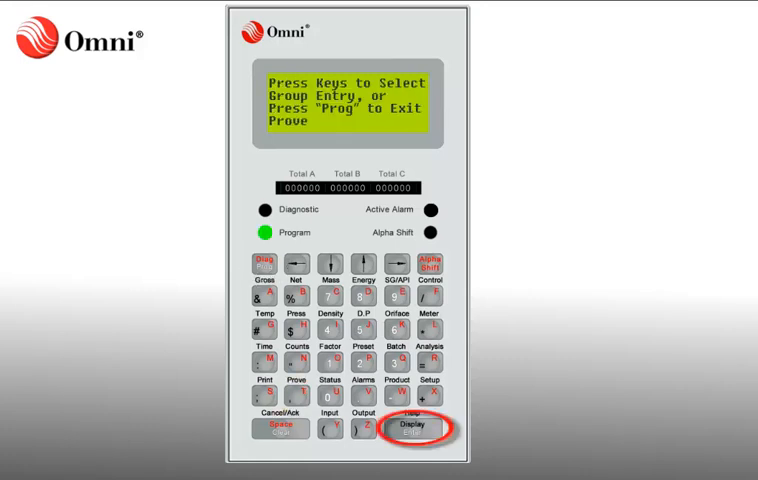
Select meter 1 in the Prover Operation menu and confirm it for proving
left_click(417, 428)
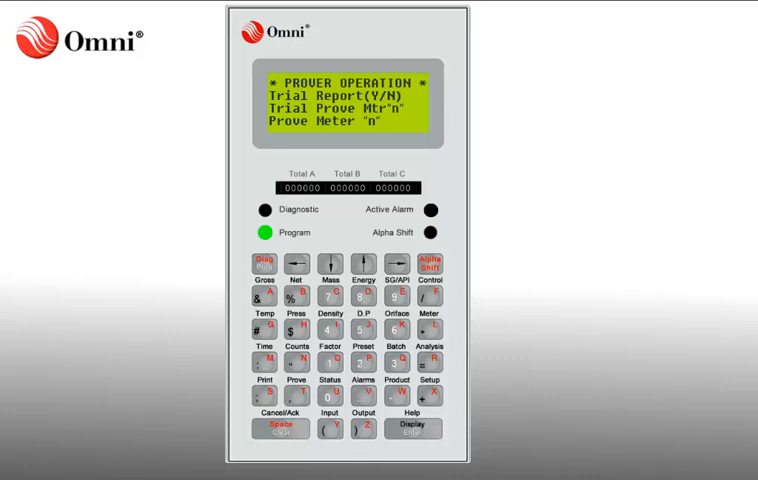
left_click(416, 430)
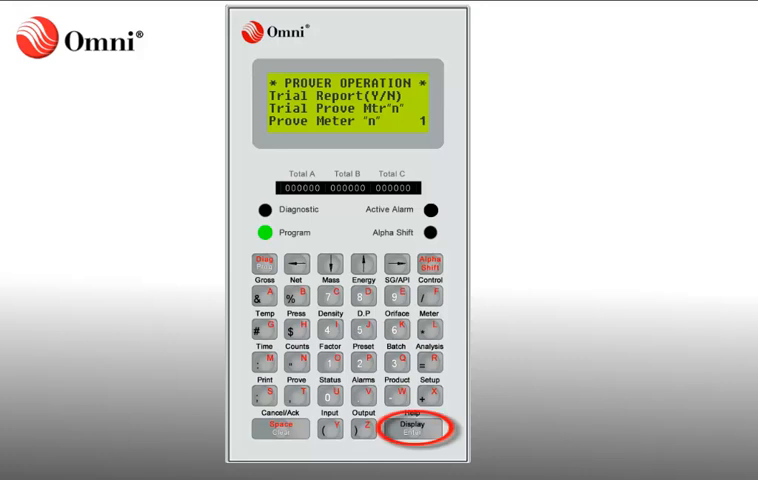
left_click(427, 428)
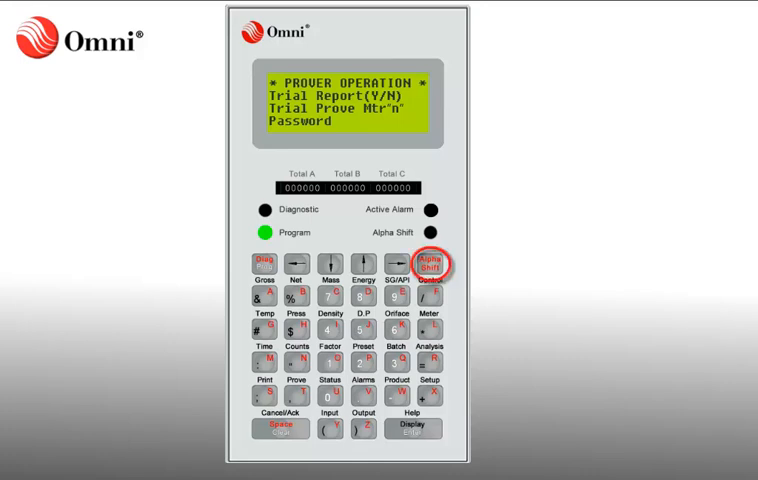
Switch to Alpha Shift and key in the first password characters
left_click(427, 263)
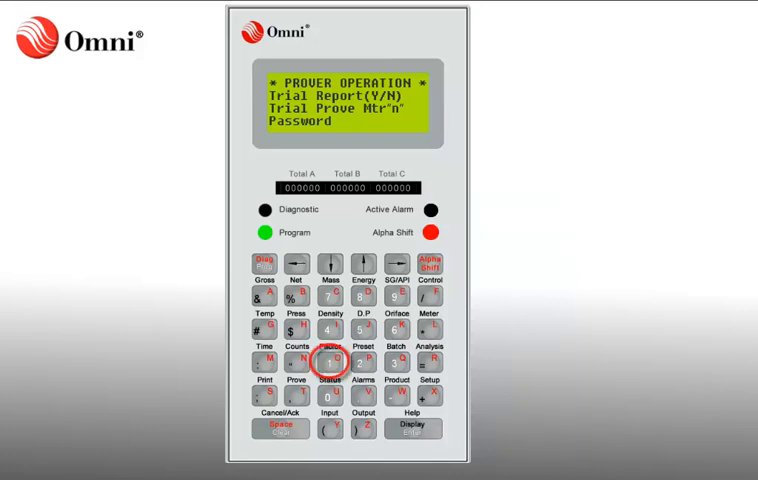
left_click(261, 360)
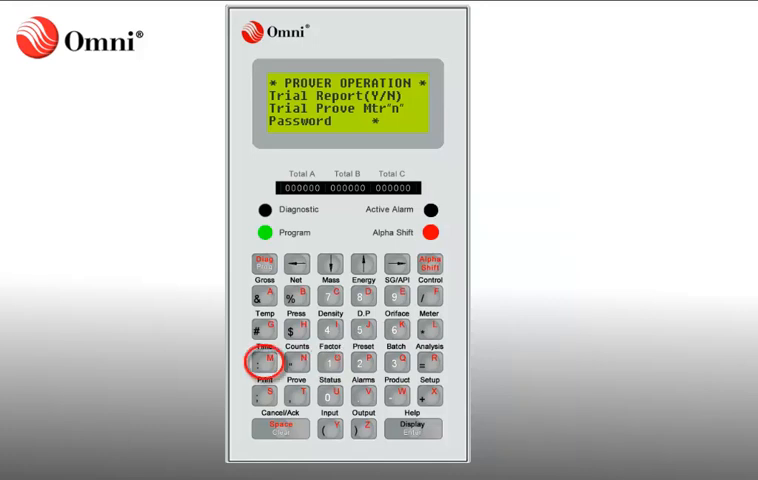
left_click(259, 362)
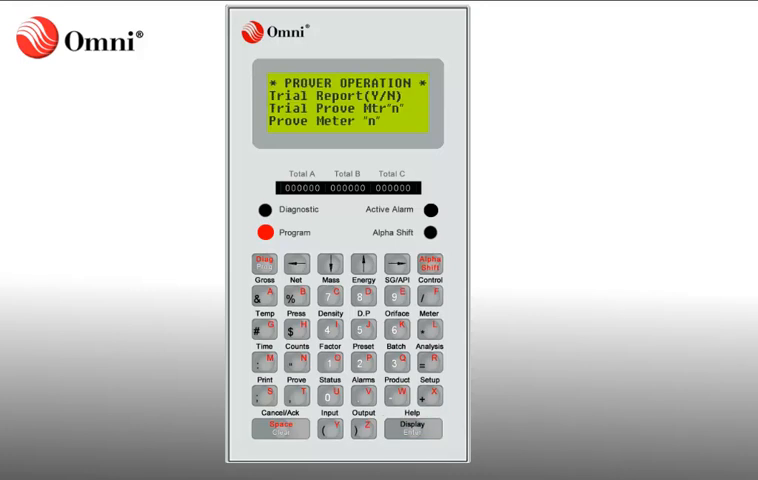
Exit program mode to view meter 1's running prove counts and status
left_click(330, 265)
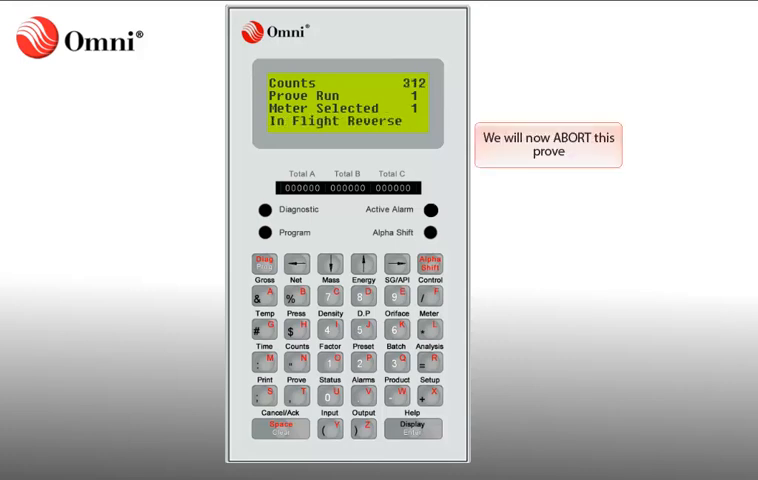
Re-enter program mode, open Prover Operation, and step down through its entries
left_click(266, 267)
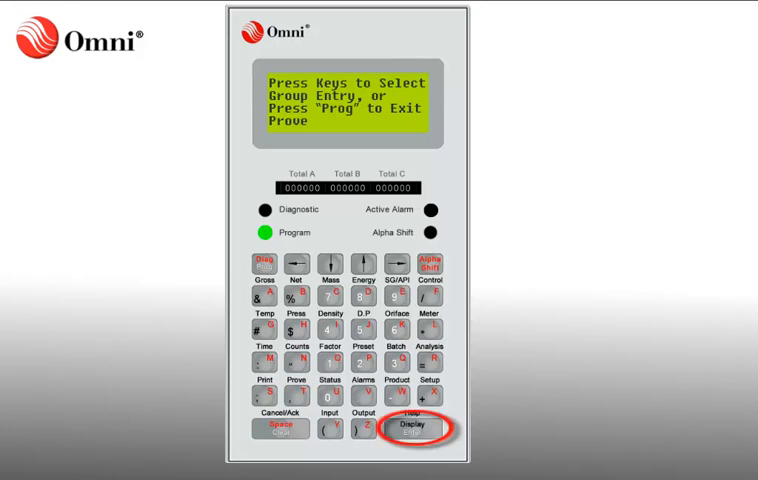
left_click(420, 427)
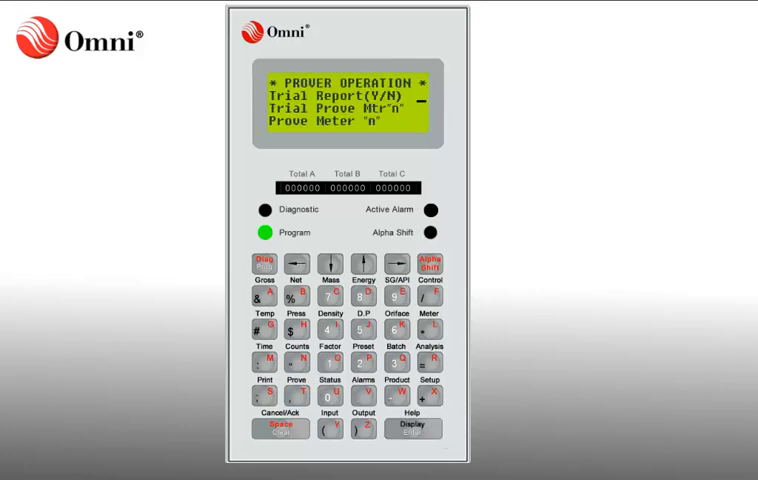
left_click(330, 266)
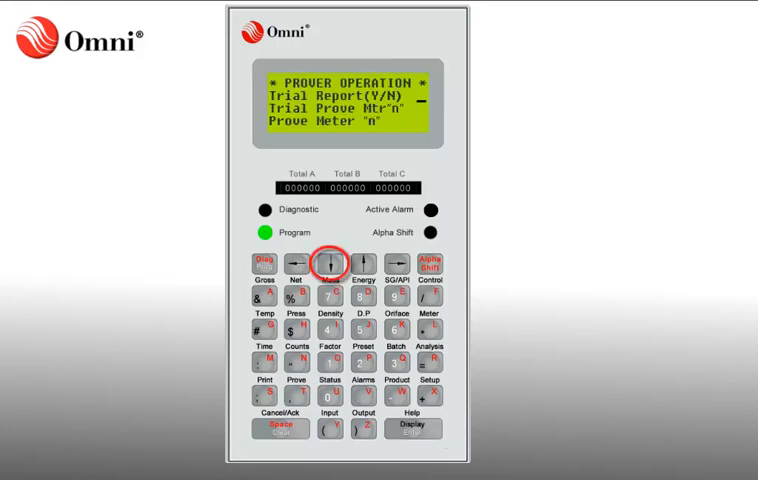